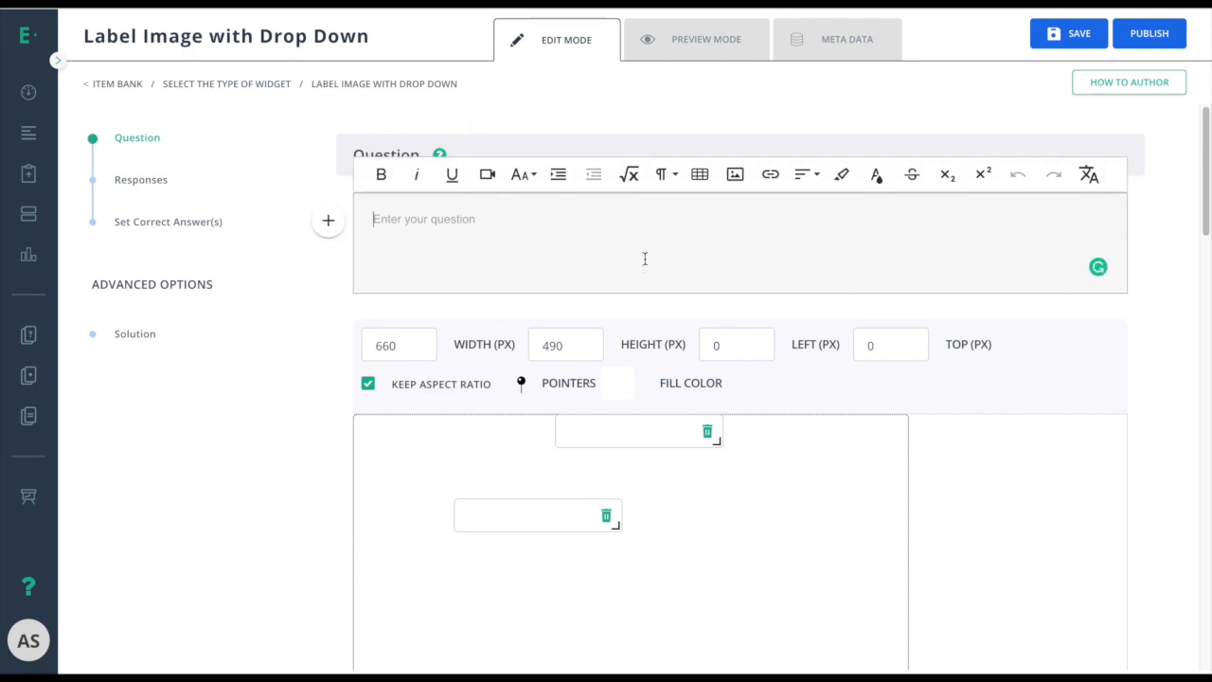
- Write the prompt 'Label each shape with its appropriate name' in the question editor
text(Label each shape with)
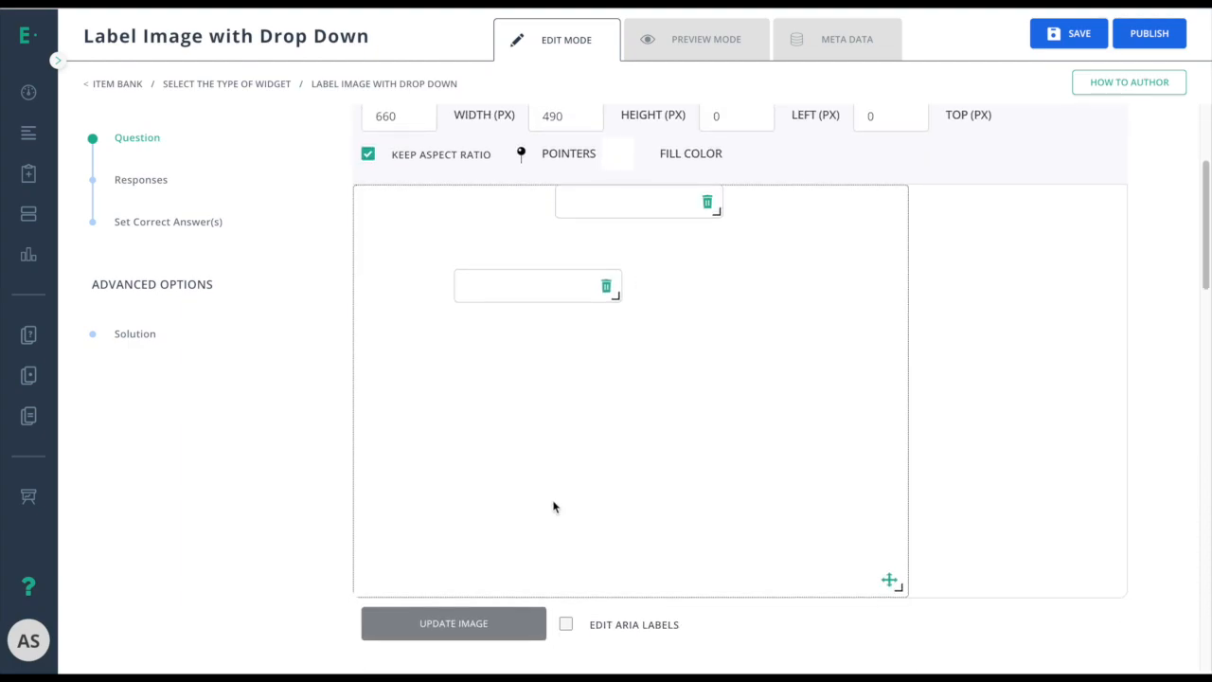
- Upload the shapes picture (yellow triangle, red square, blue circle) into the image area
click(453, 624)
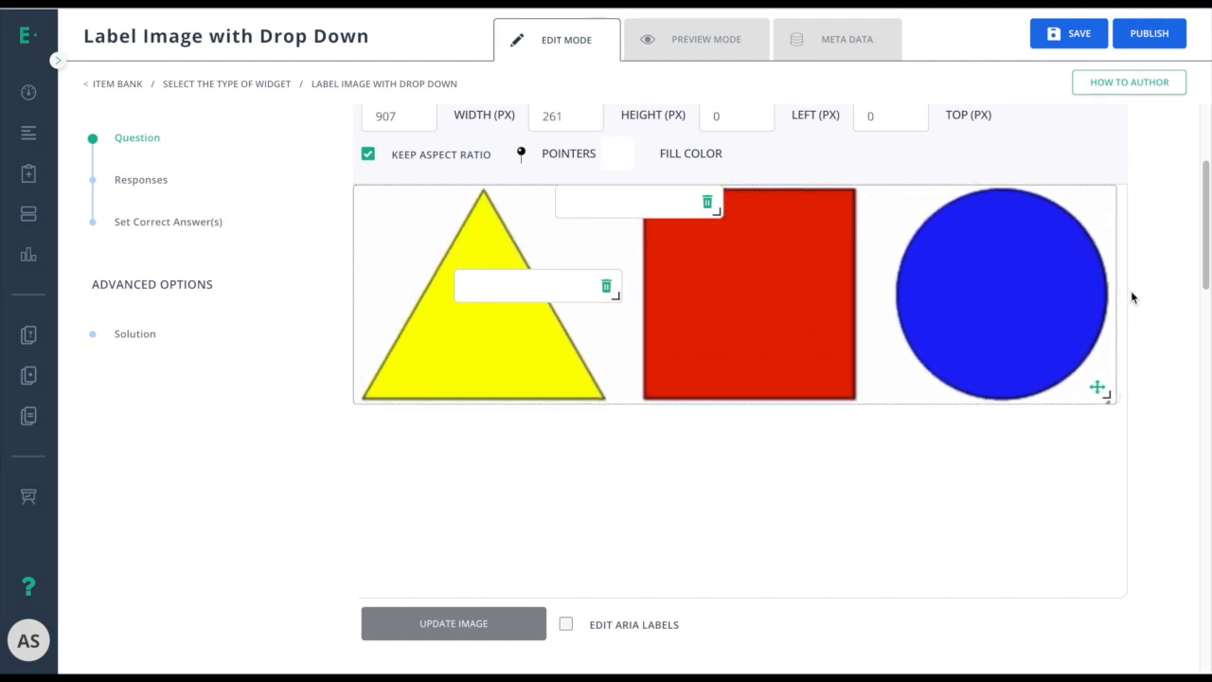
mouse_move(1122, 436)
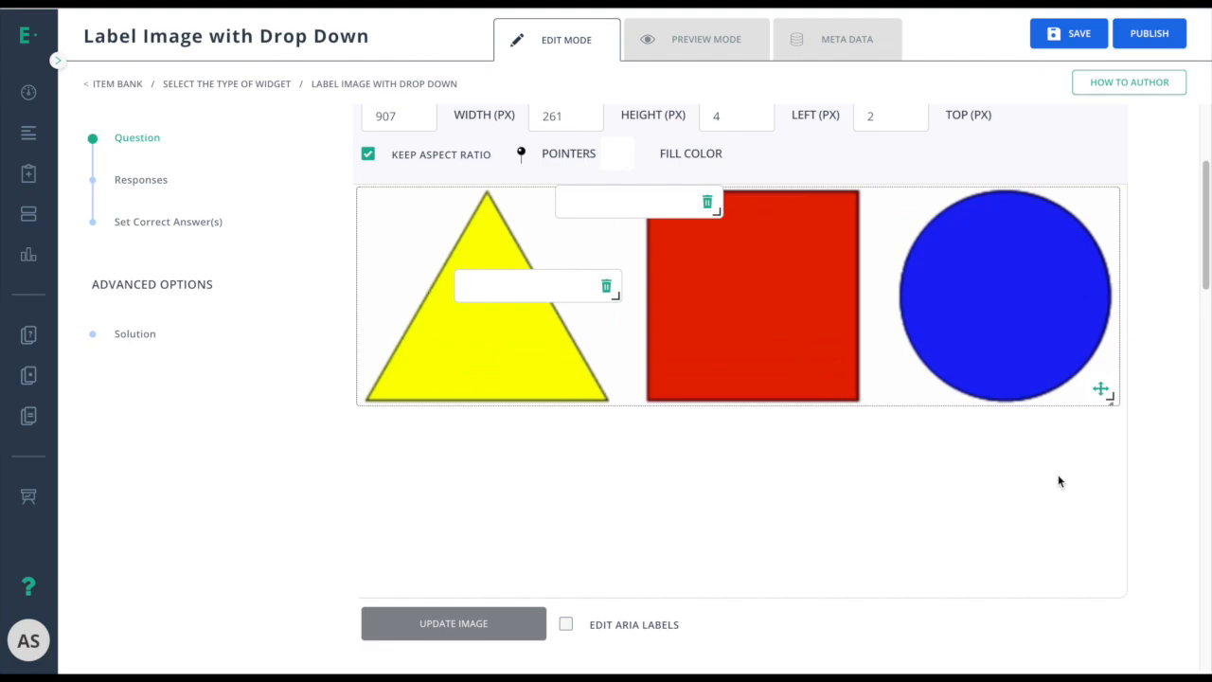
mouse_move(932, 284)
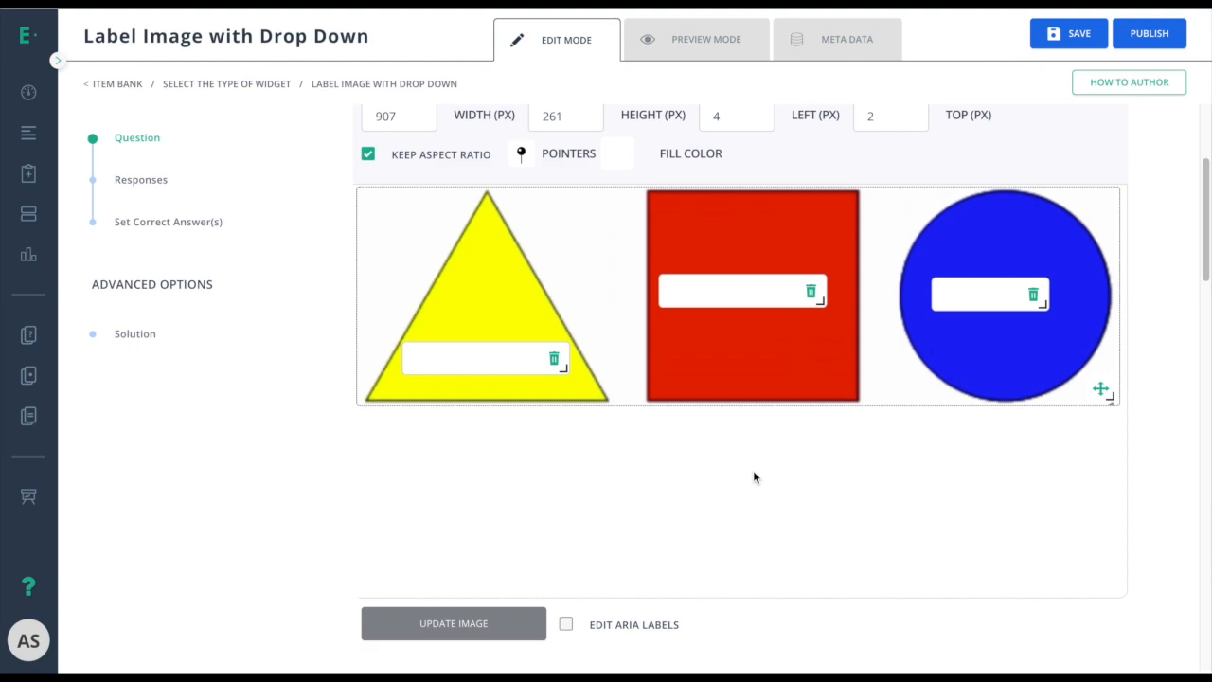
- Fill each response's dropdown with the choices Triangle, Square and Circle, adding a third choice
scroll(down, 3)
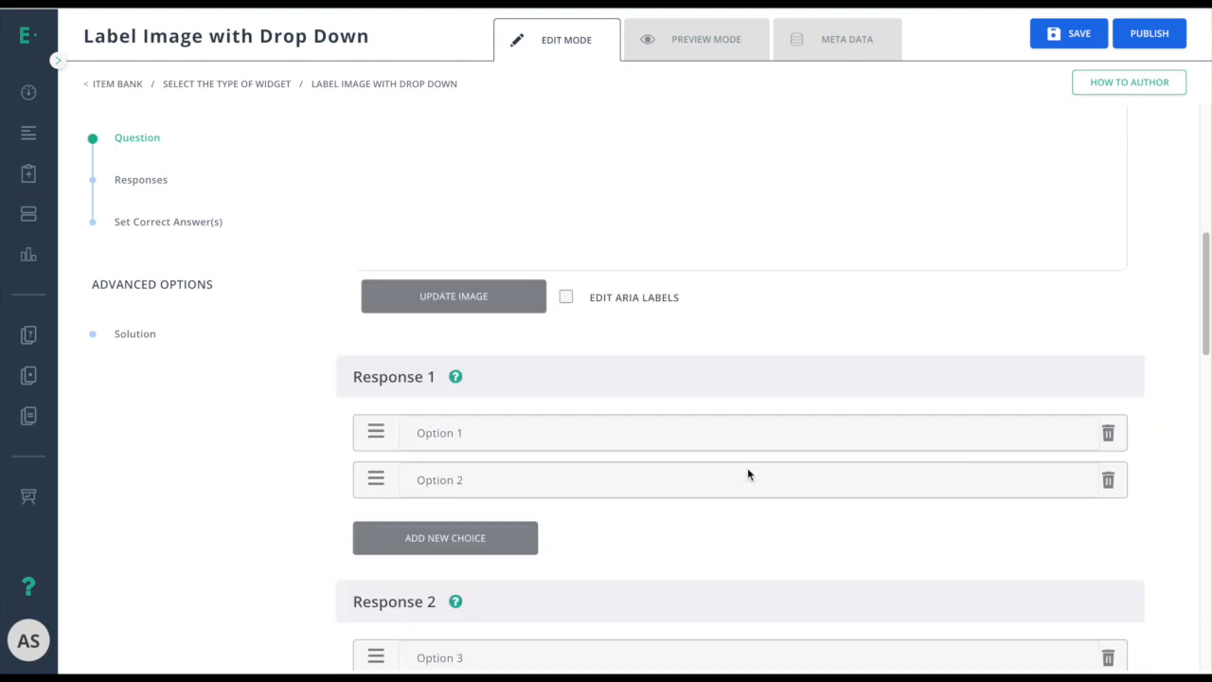
scroll(down, 3)
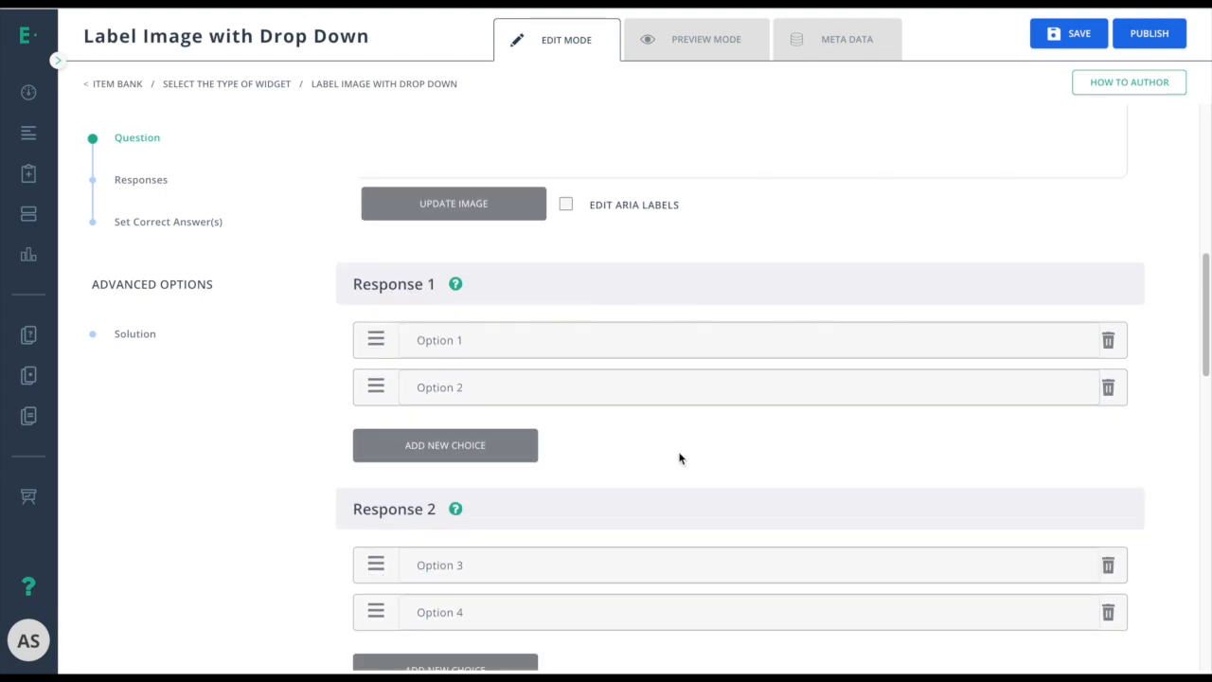
text(Trian)
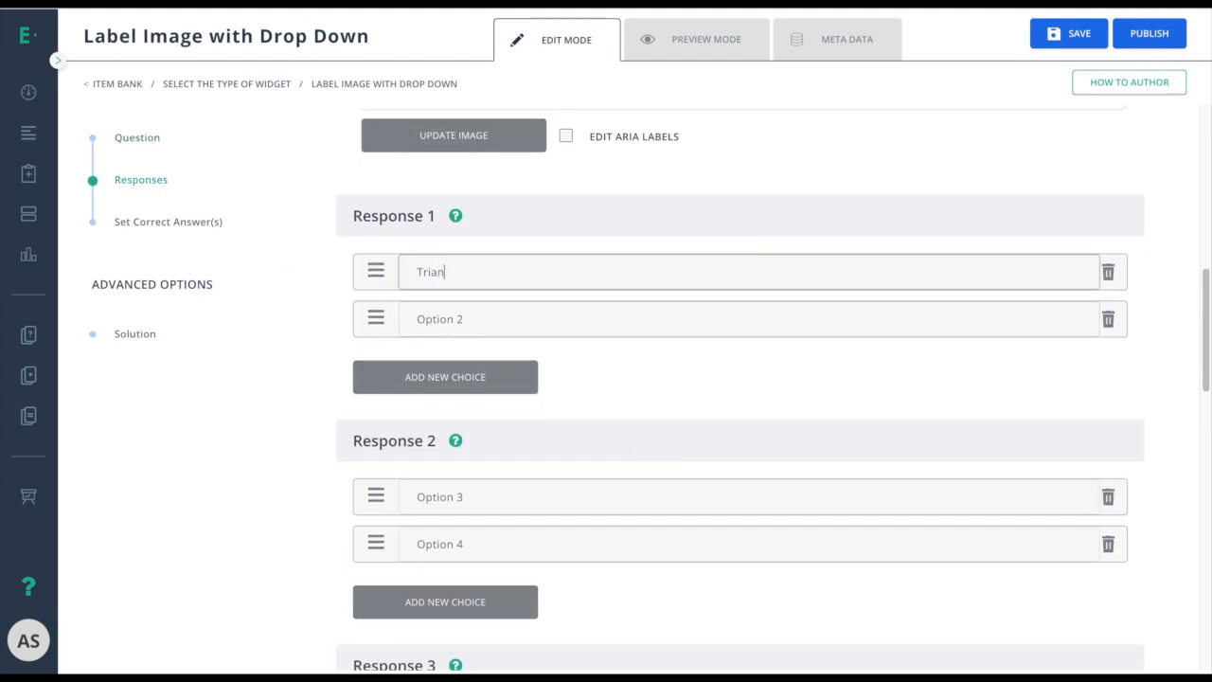
text(Square)
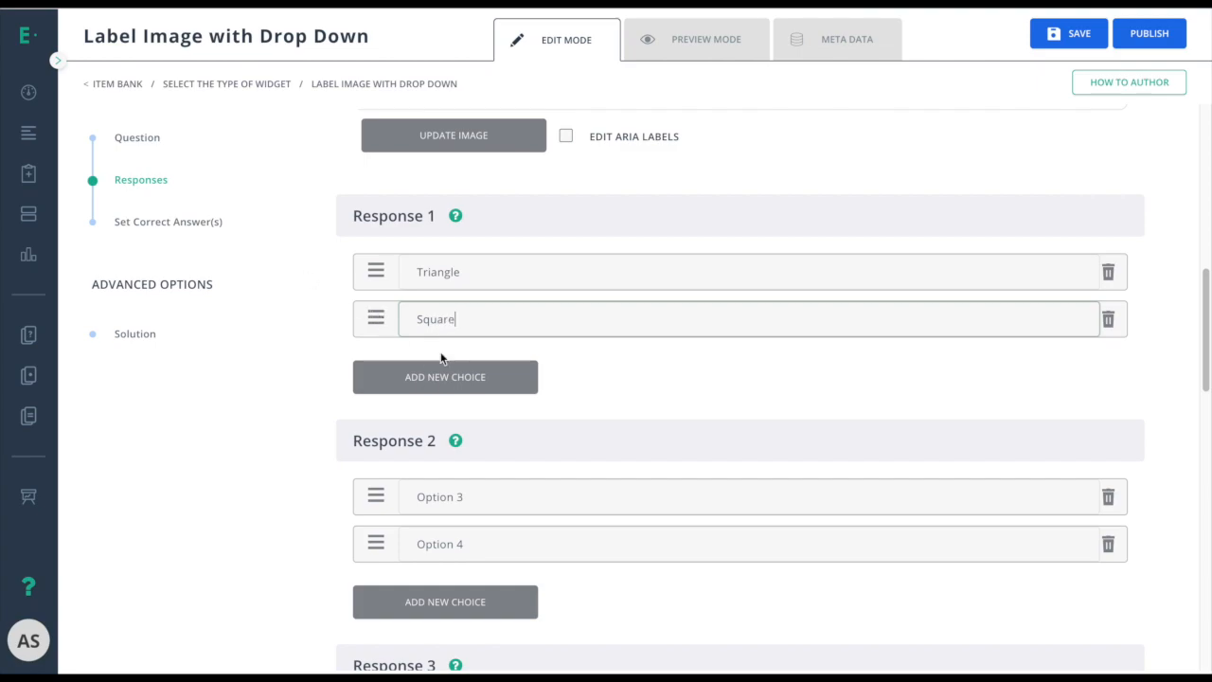
click(446, 375)
text(Circle)
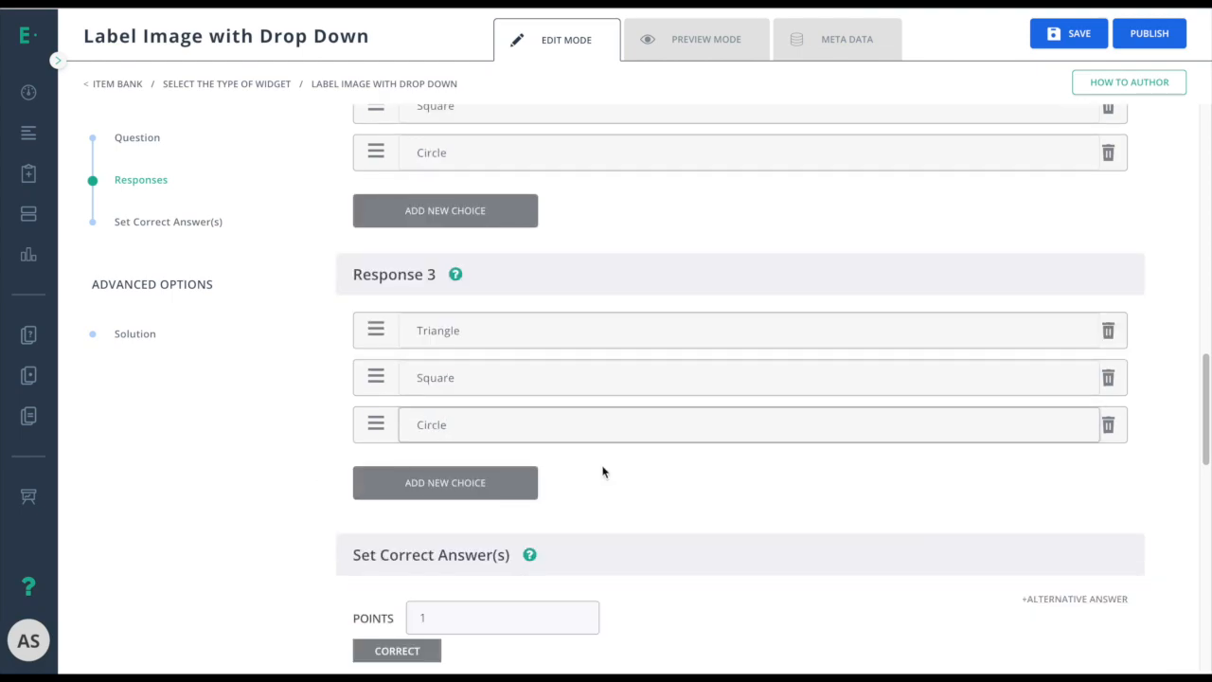
- Set the correct answers to Triangle, Square and Circle on their matching shapes
scroll(down, 3)
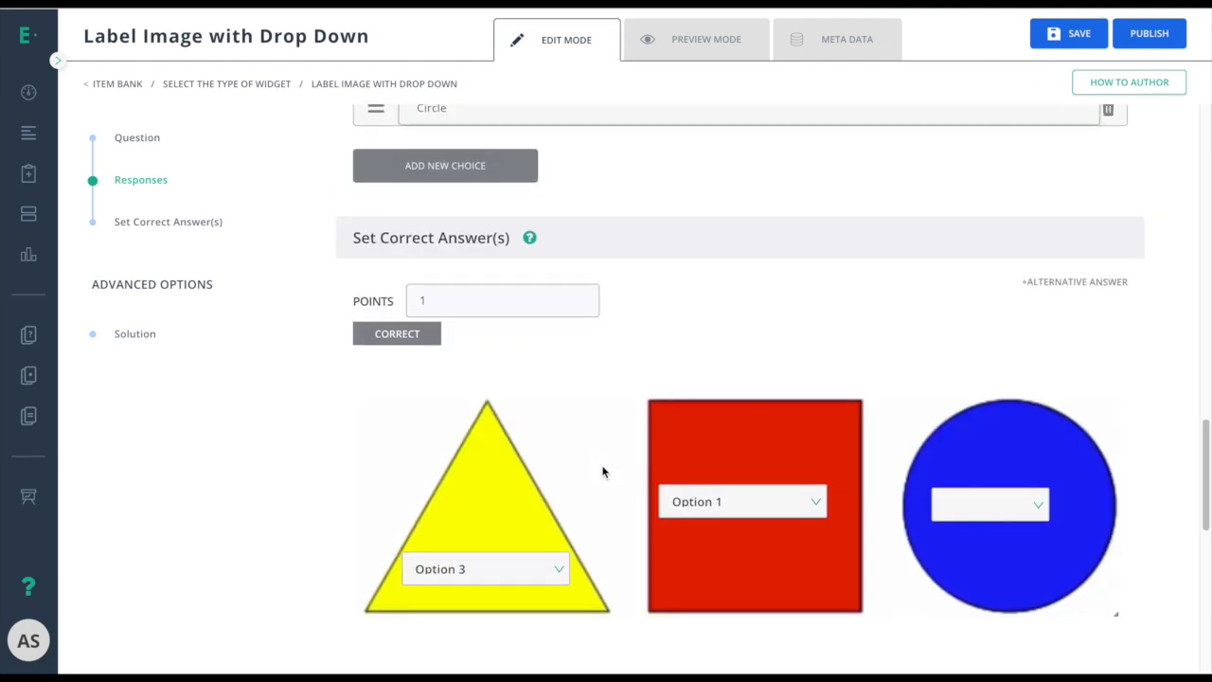
scroll(down, 3)
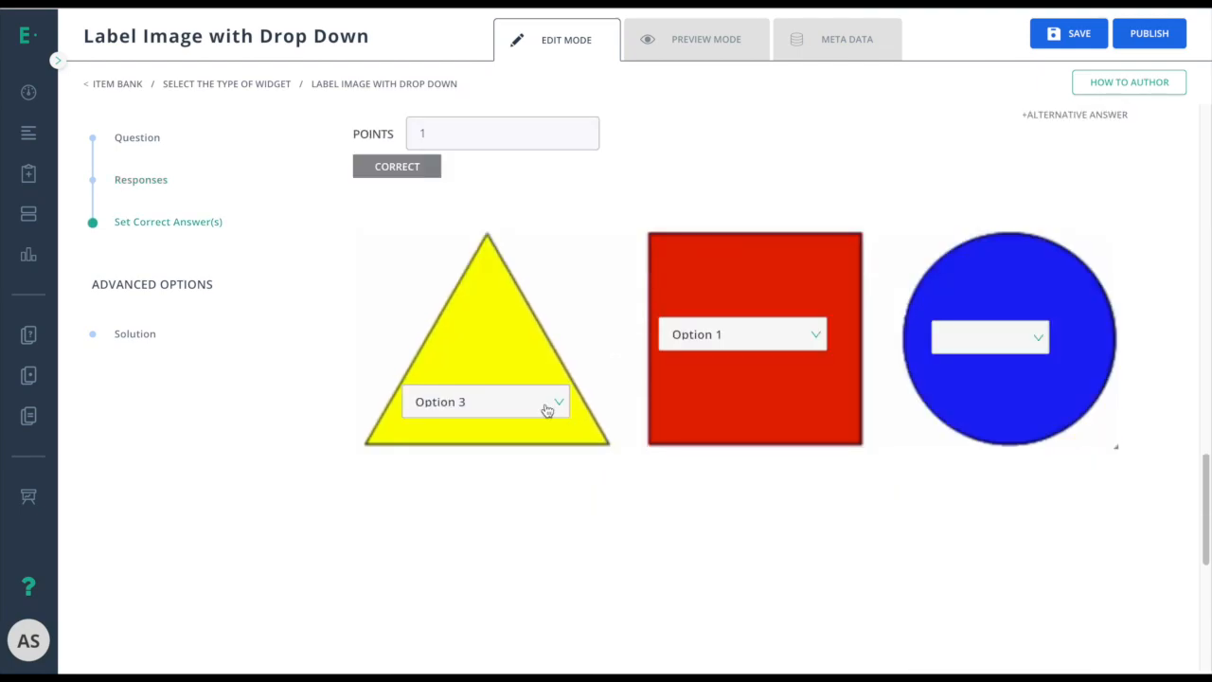
click(485, 401)
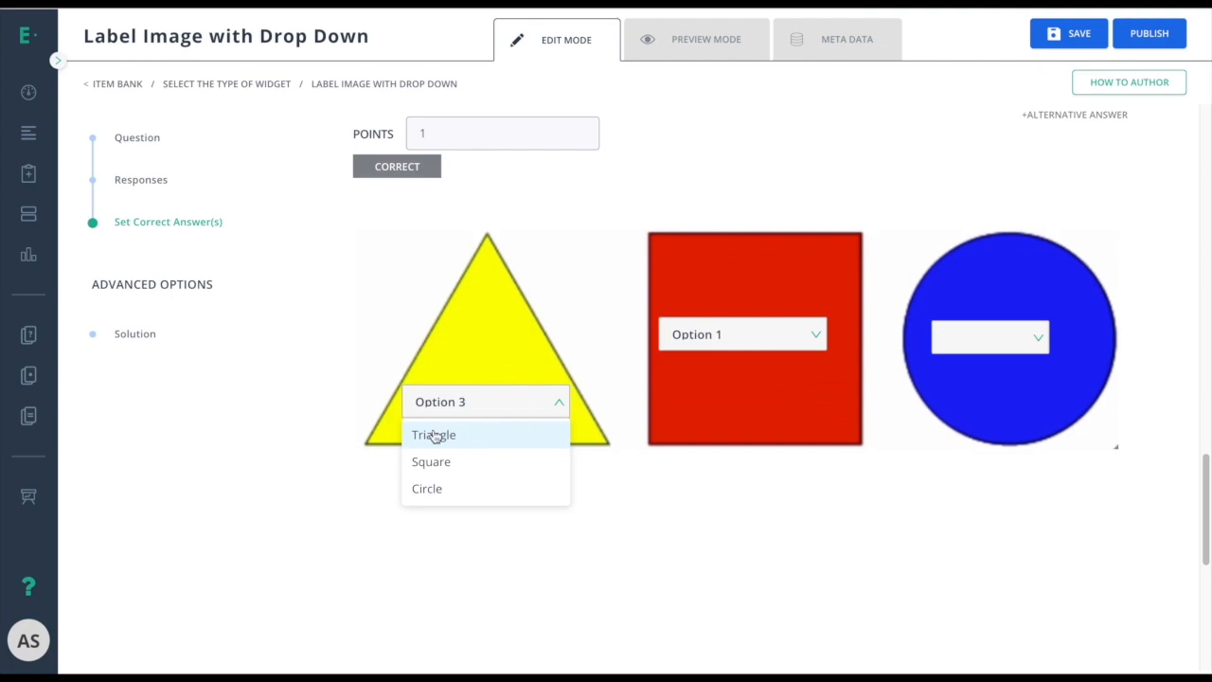
click(434, 434)
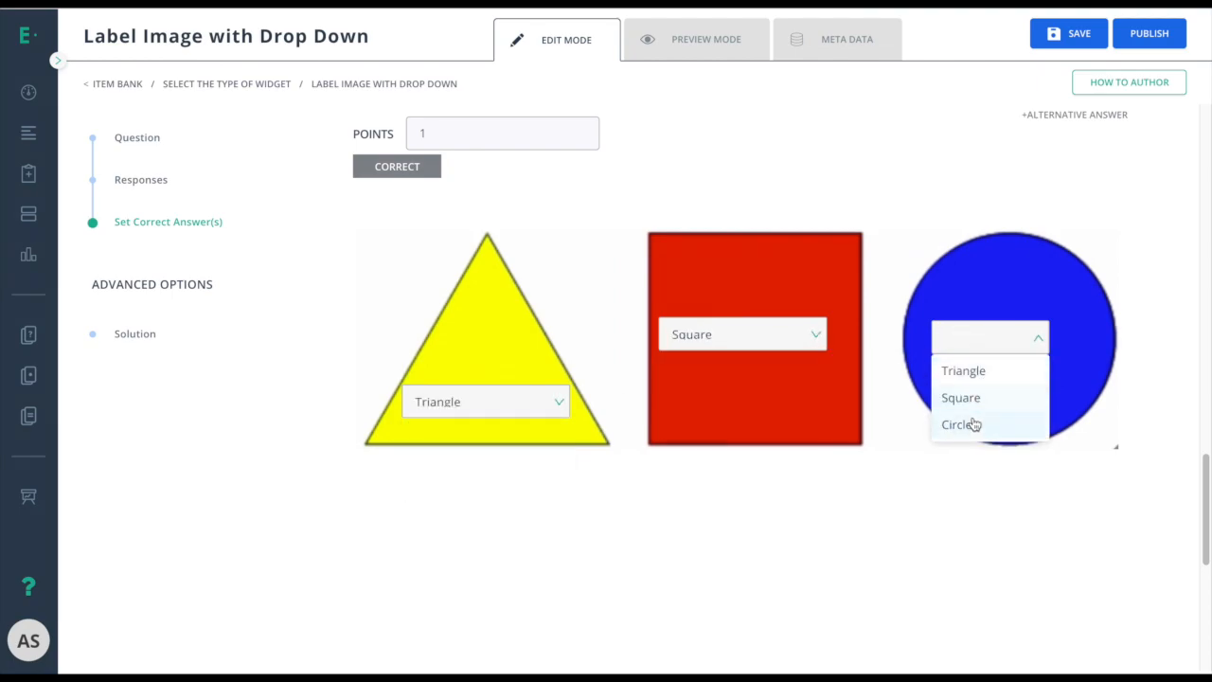
click(959, 424)
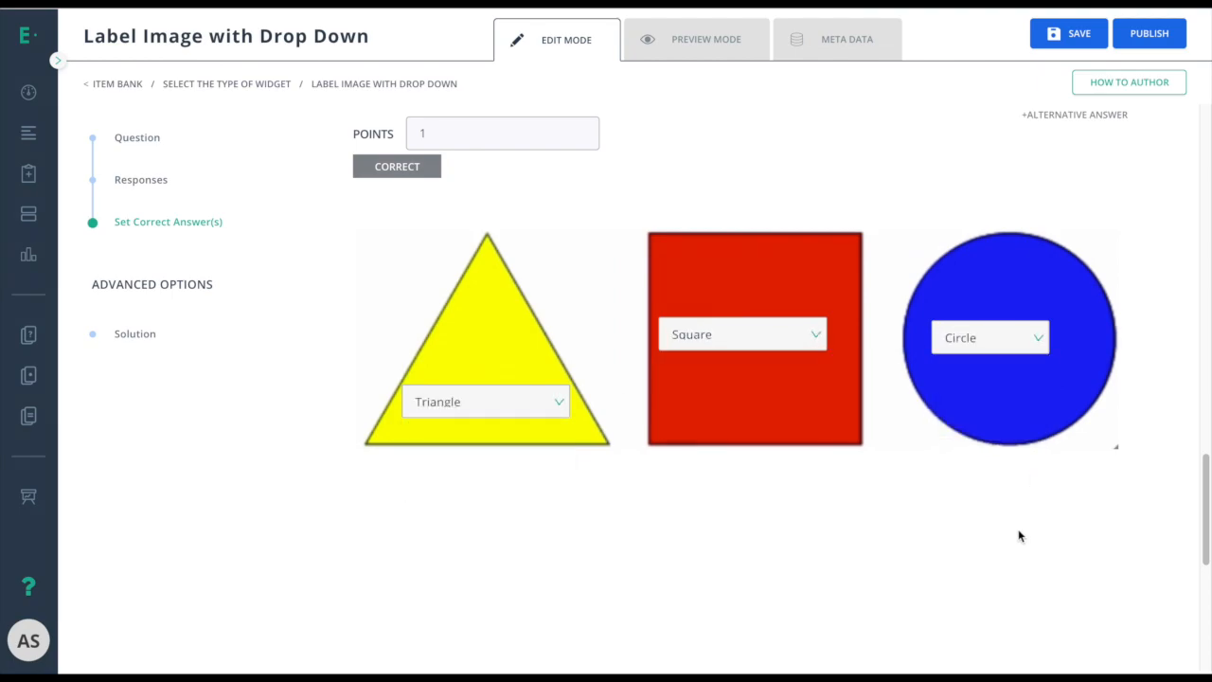
mouse_move(705, 50)
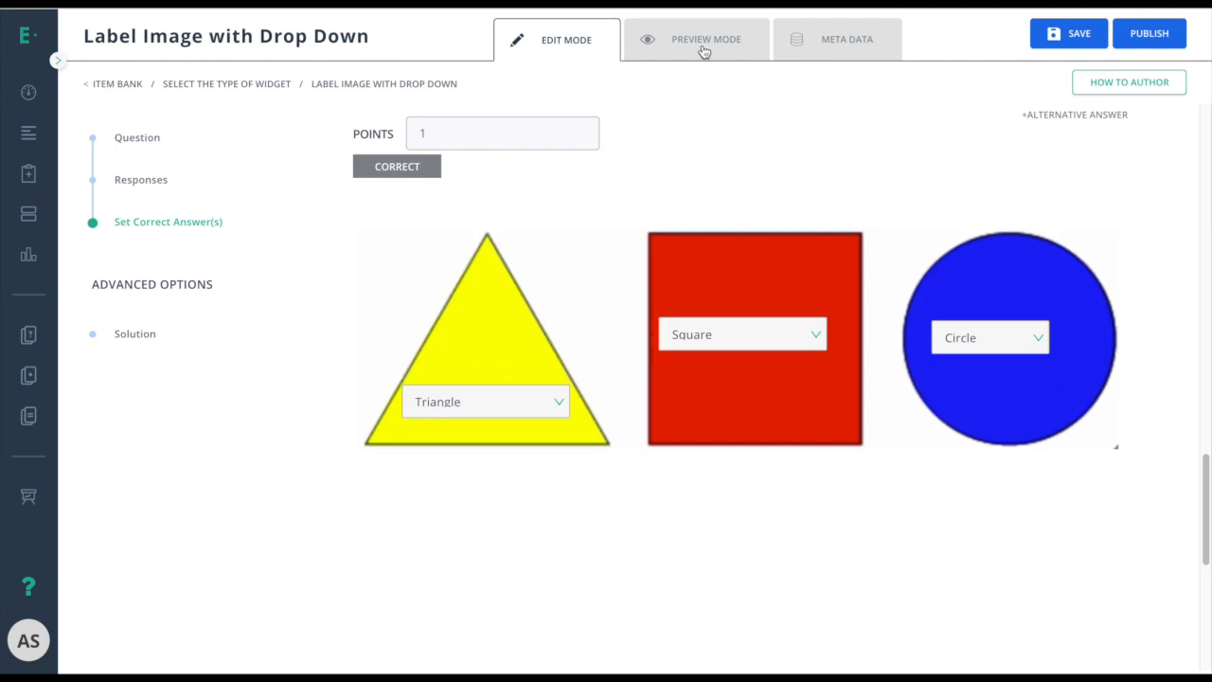
- Check the item in Preview Mode, then move to its Meta Data page
click(704, 38)
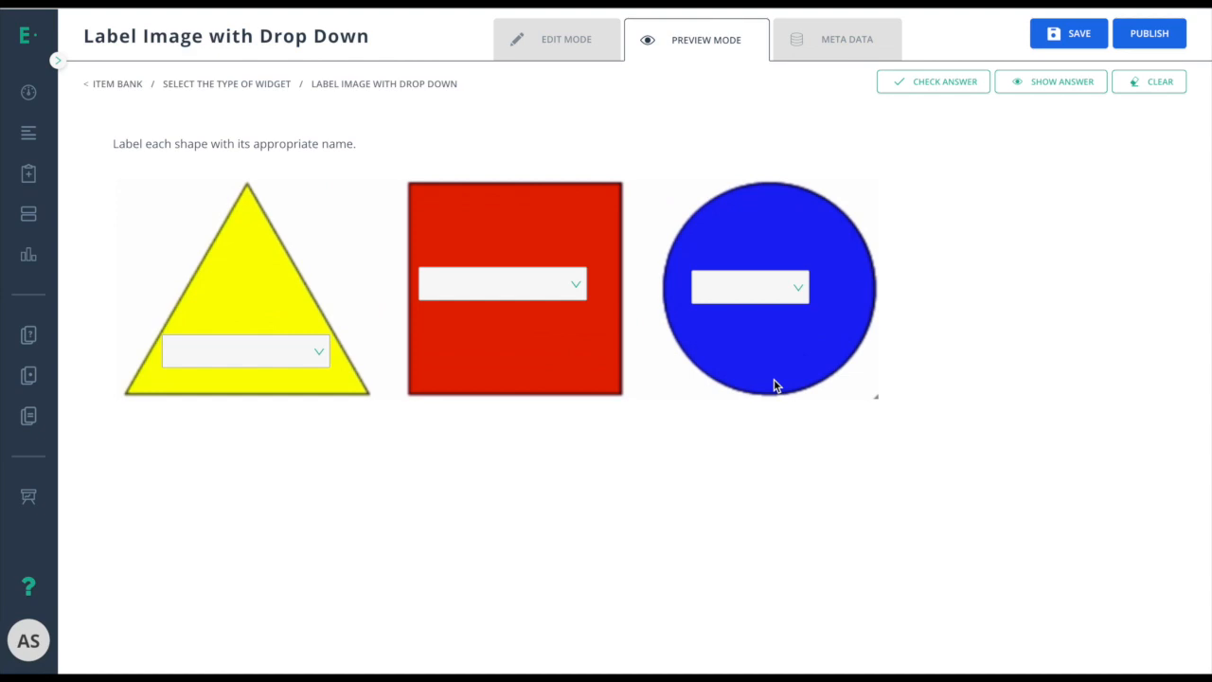
click(837, 38)
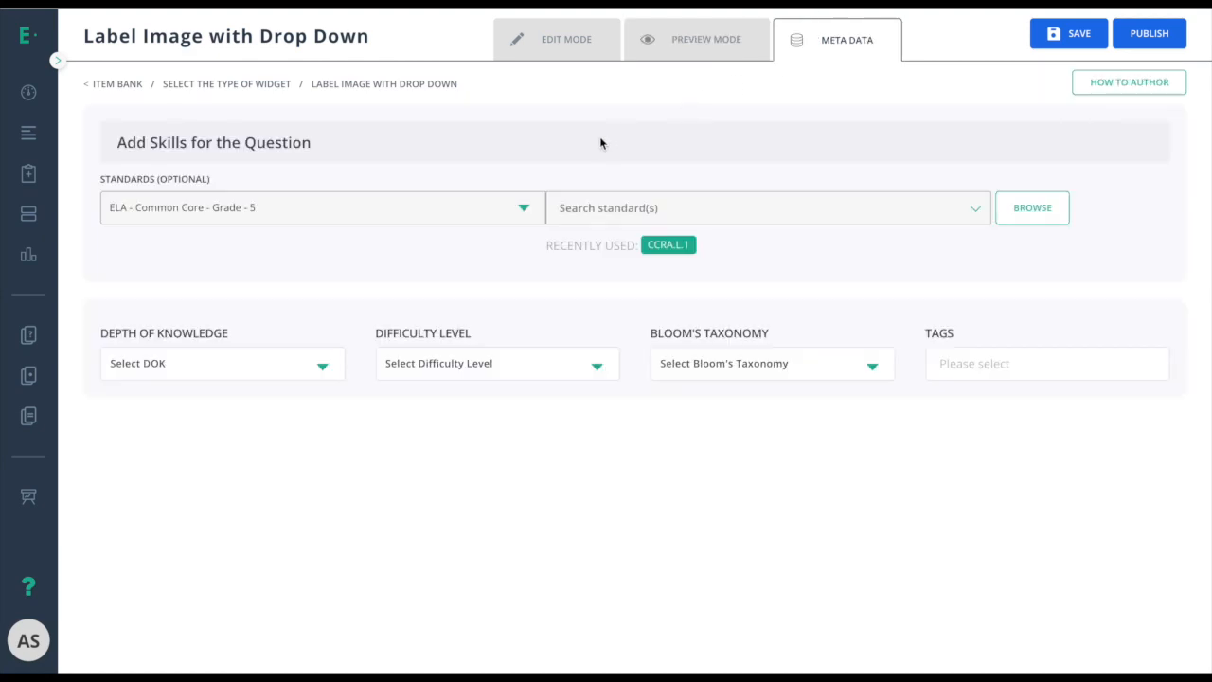
- Tag the question with Mathematics, Math - Common Core standard 5.G.A.1 and apply it
click(322, 207)
text(math -)
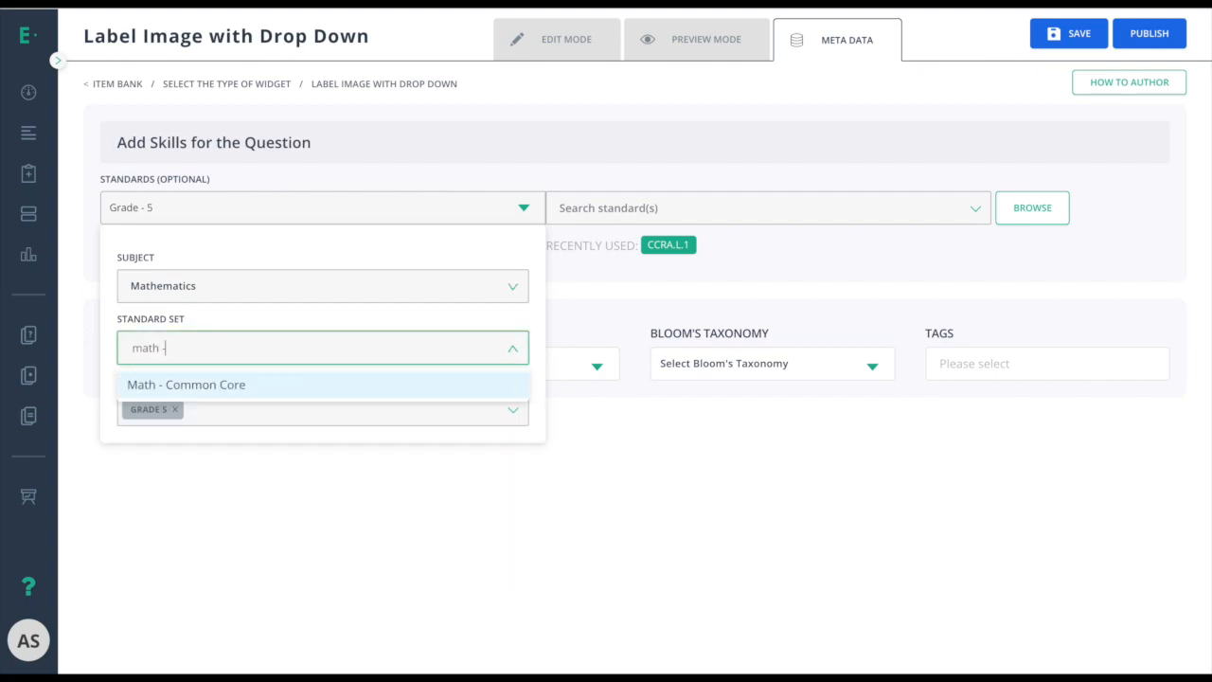
click(186, 385)
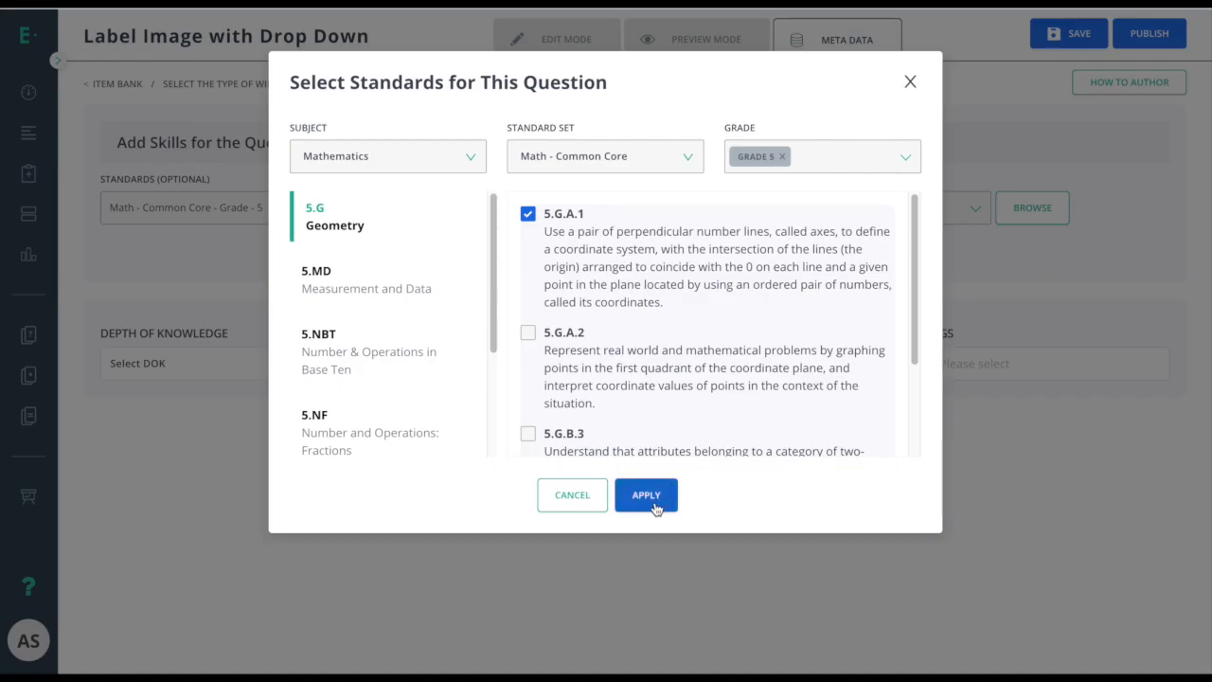
click(646, 495)
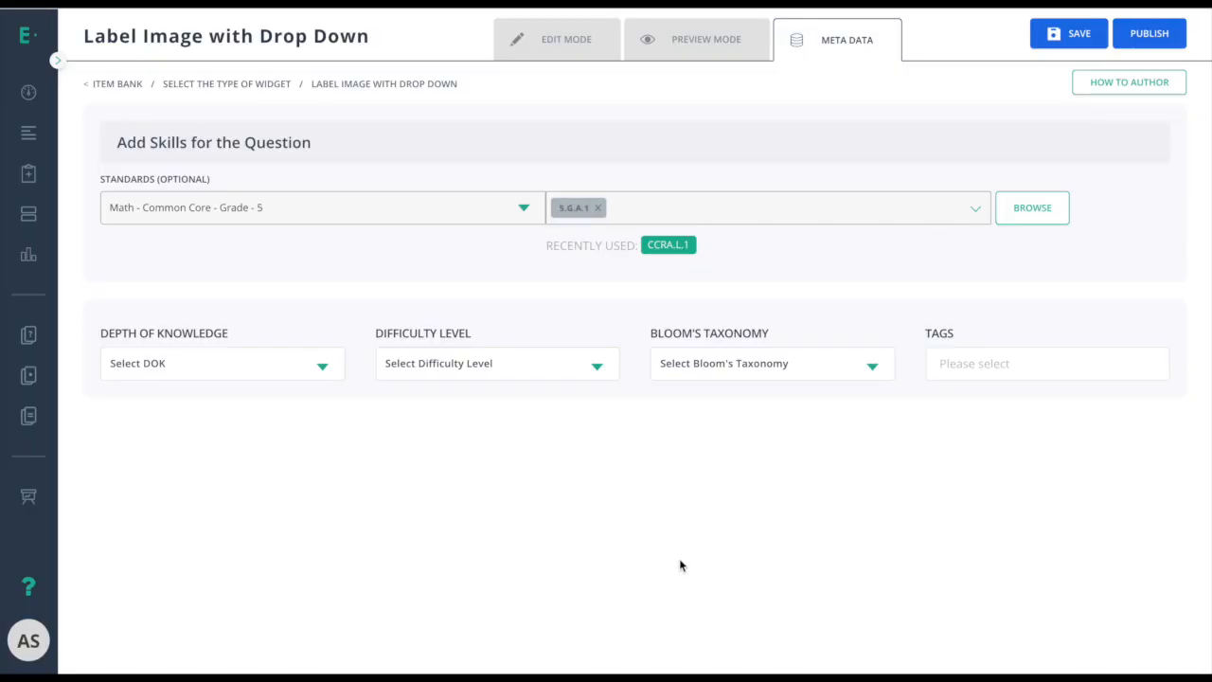